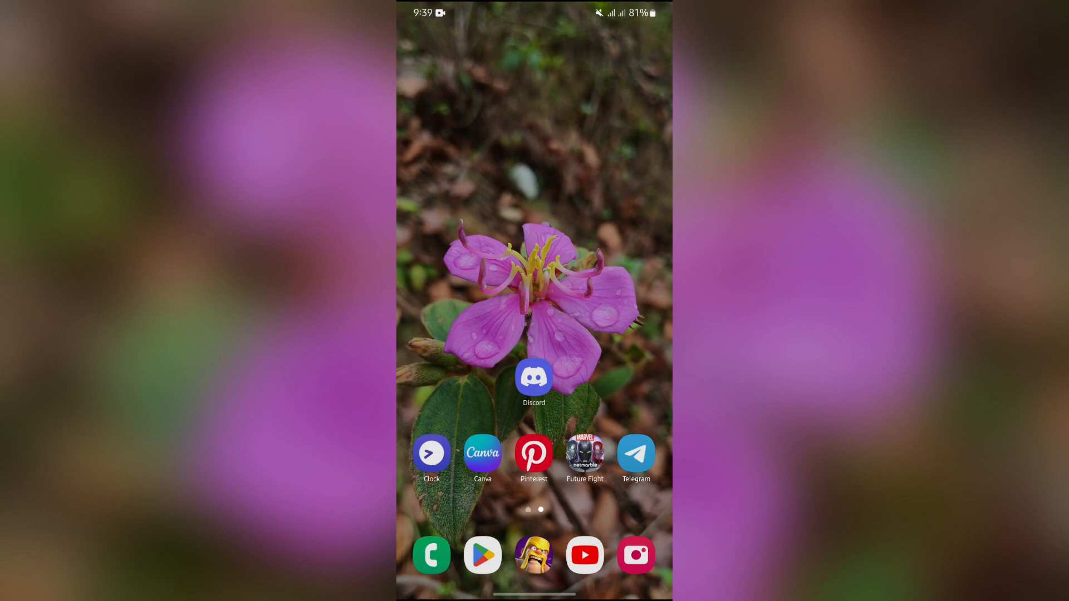
Launch Discord into #general and long-press the AutoDelete Beta welcome message for its actions.
left_click(534, 381)
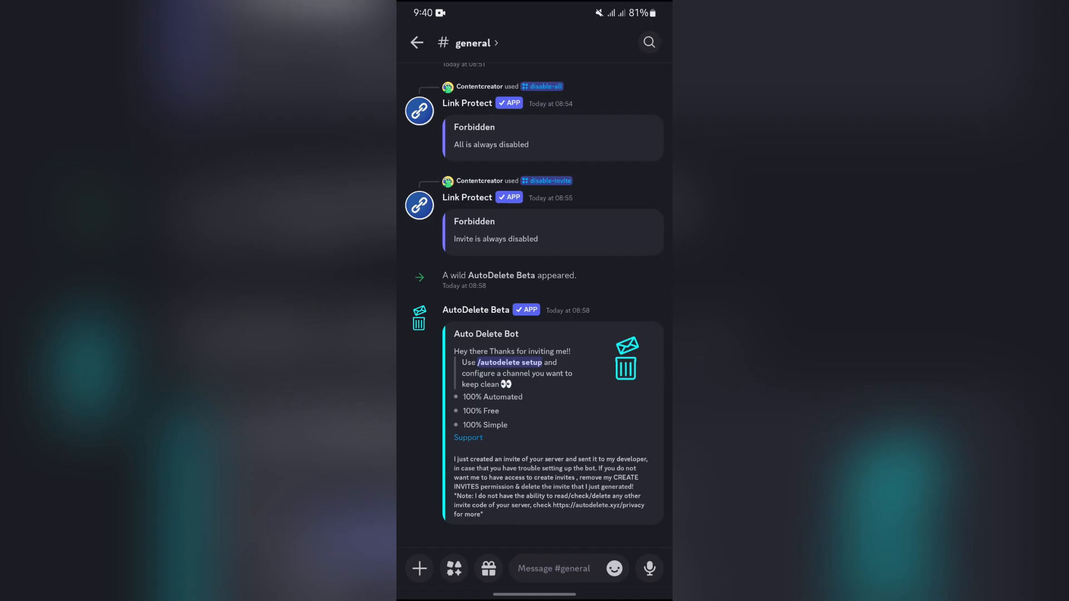
left_click(553, 423)
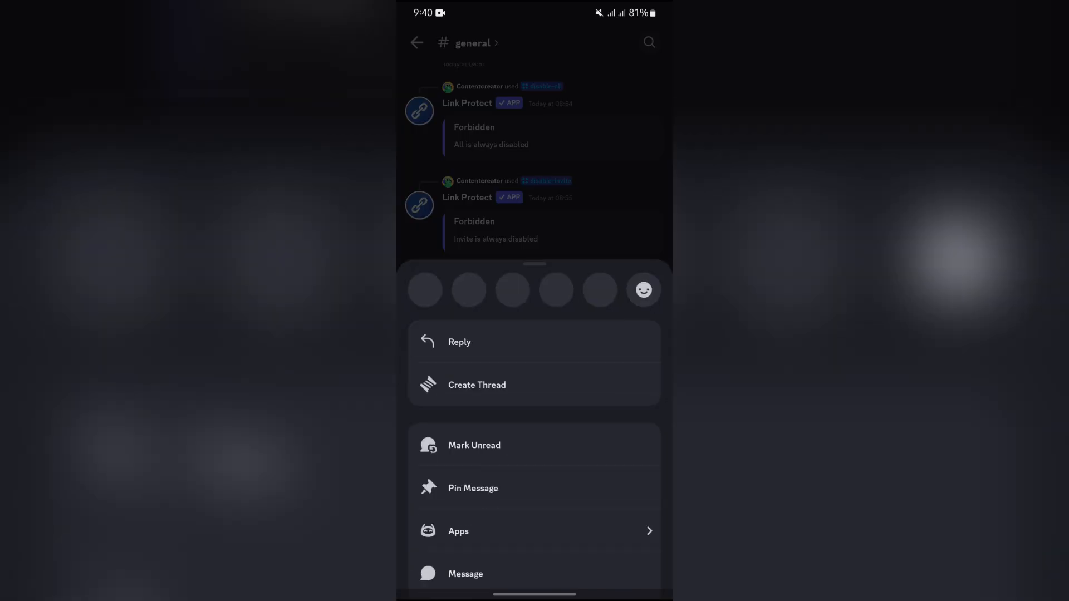
Choose Delete Message from the action sheet for the welcome message.
scroll("up", 3)
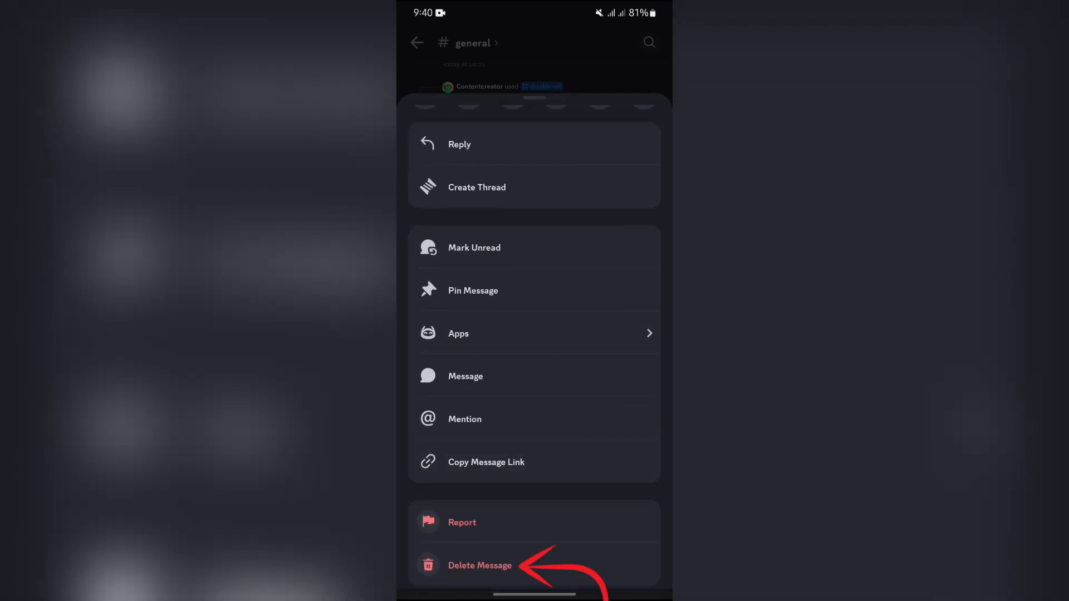
left_click(478, 566)
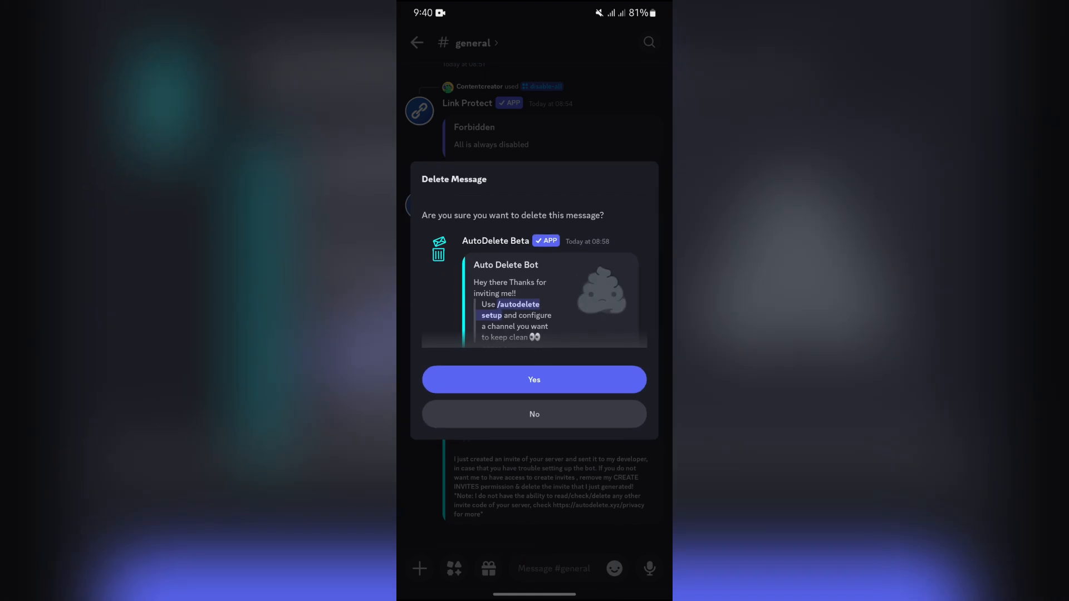
Confirm the deletion with Yes, then return to the phone's home screen.
left_click(534, 415)
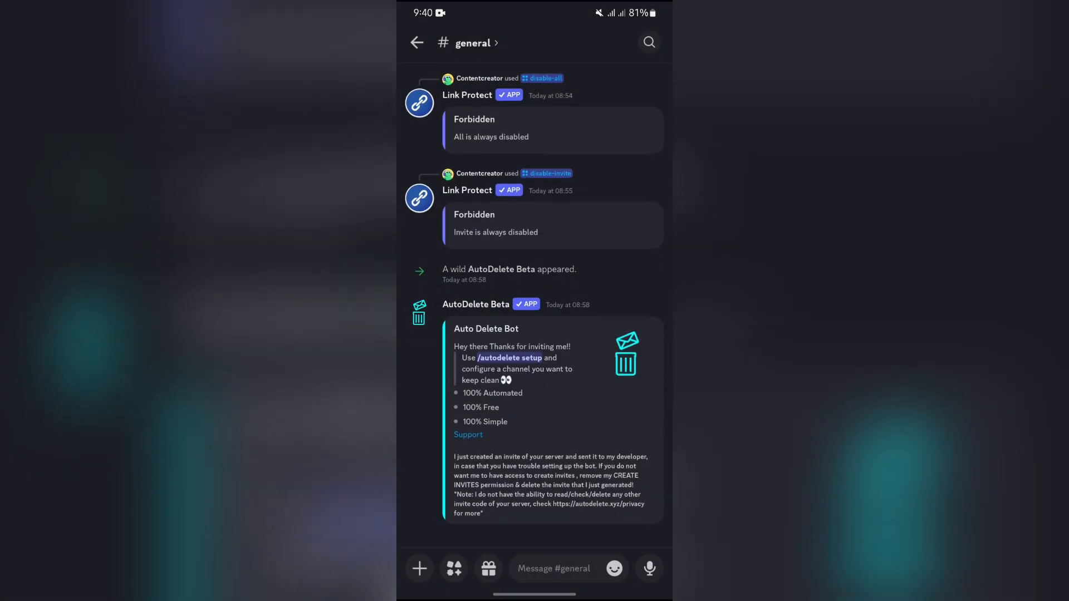
scroll("up", 3)
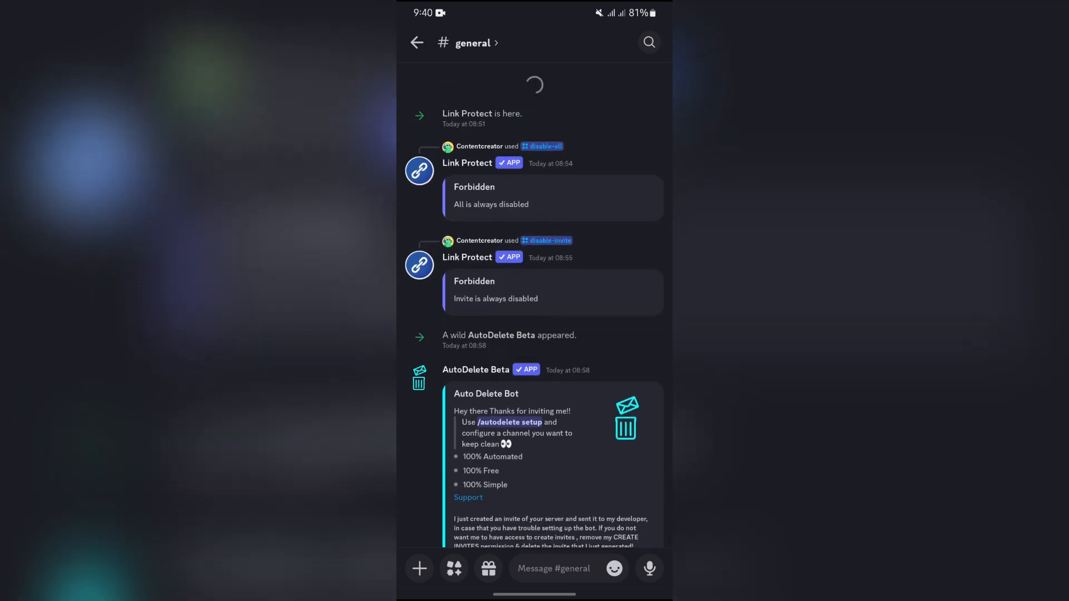
key("home")
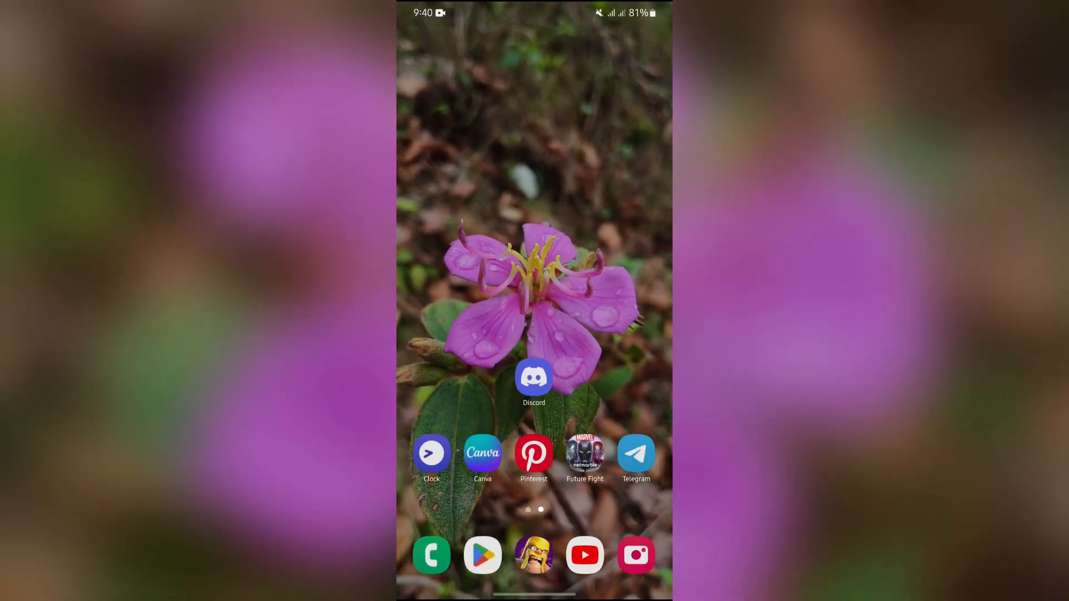